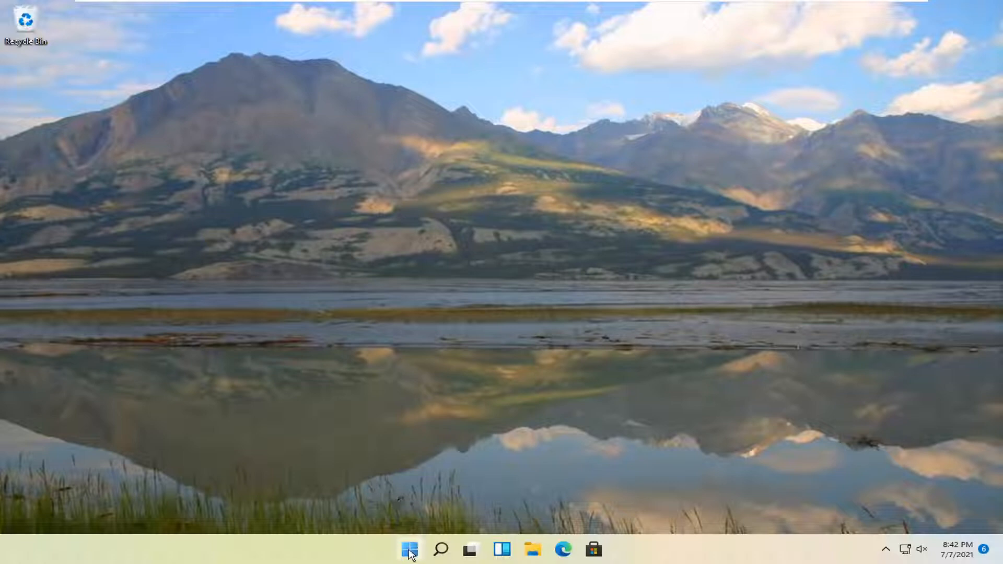
# Step: Launch Settings from the Start button's Quick Link menu, landing on the System page
pyautogui.rightClick(410, 548)
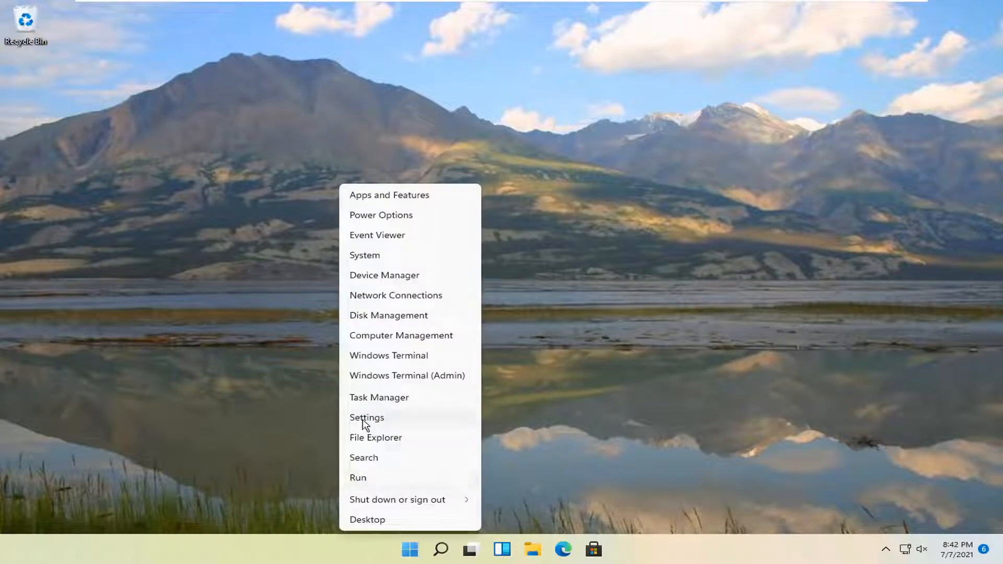
pyautogui.click(367, 418)
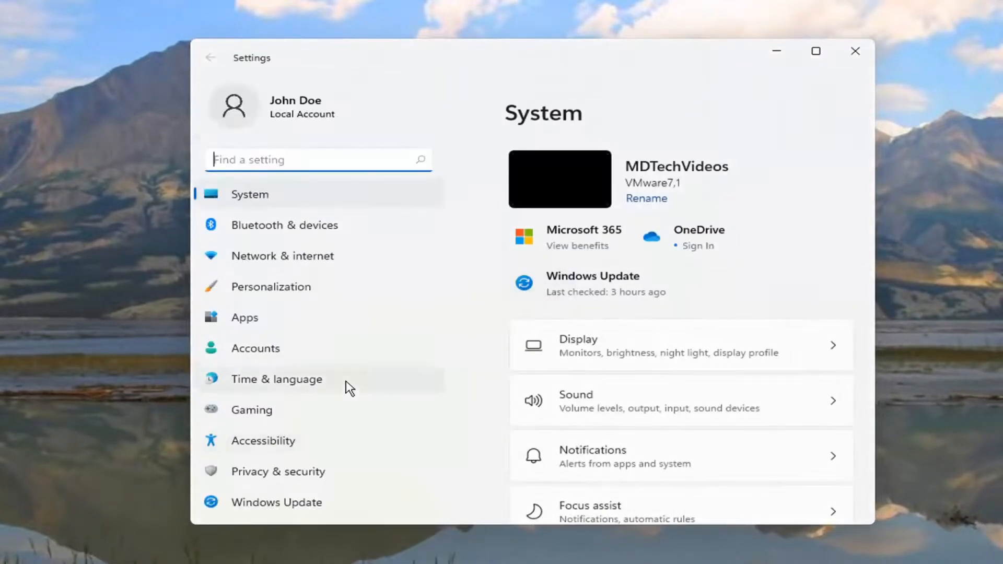
pyautogui.moveTo(318, 239)
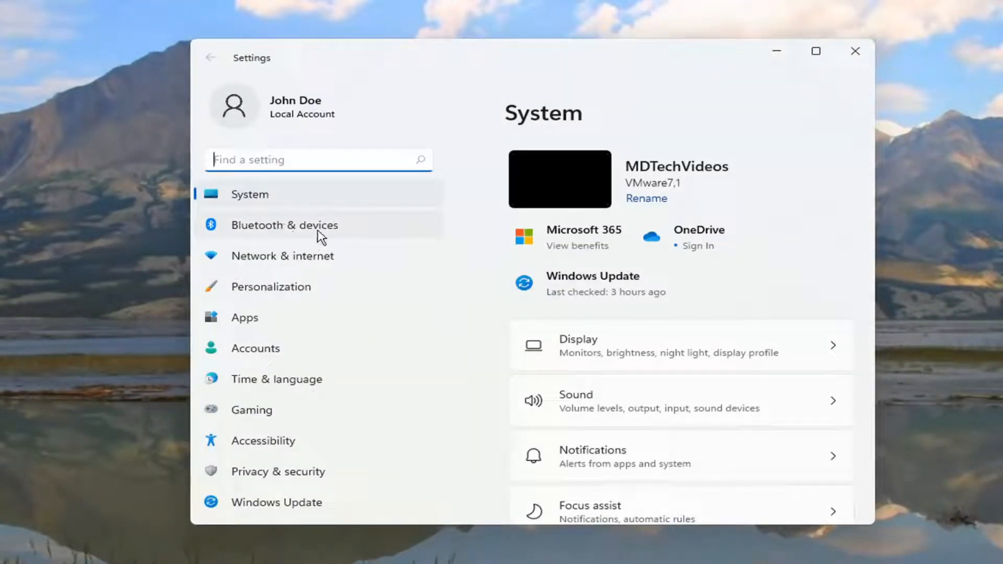
# Step: Go to Bluetooth & devices and bring the Your Phone entry into view
pyautogui.click(284, 225)
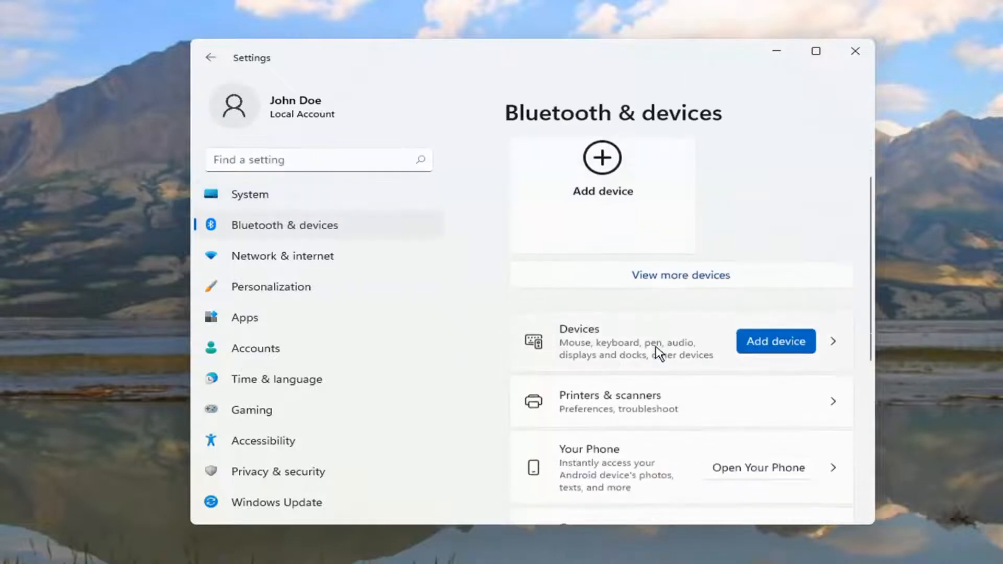
pyautogui.scroll(-3)
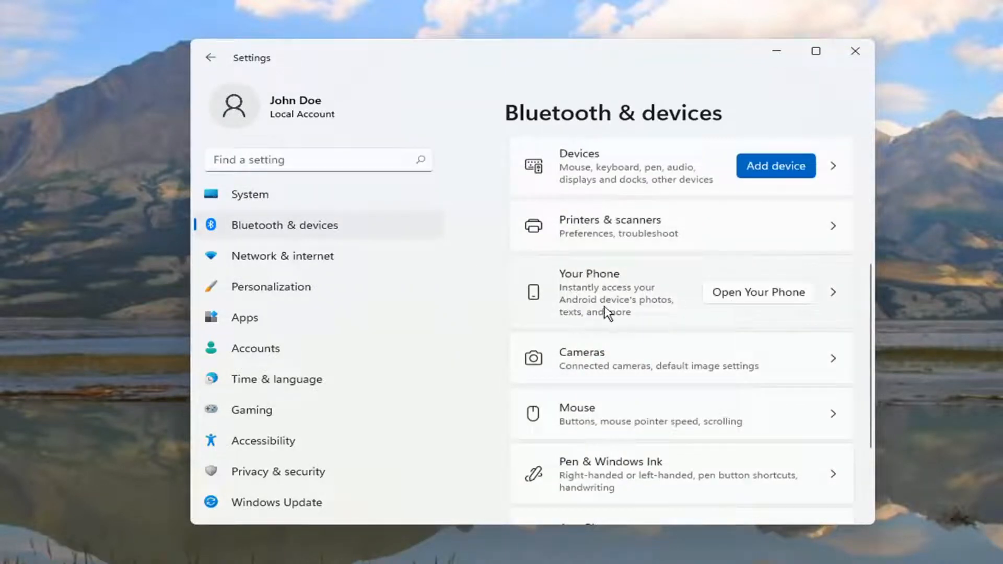
pyautogui.moveTo(591, 315)
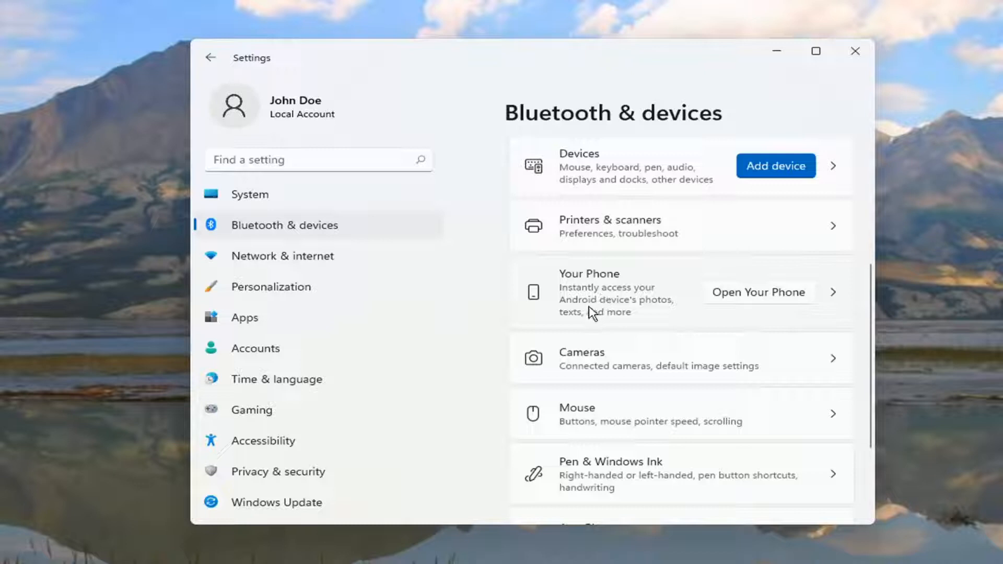
pyautogui.moveTo(727, 321)
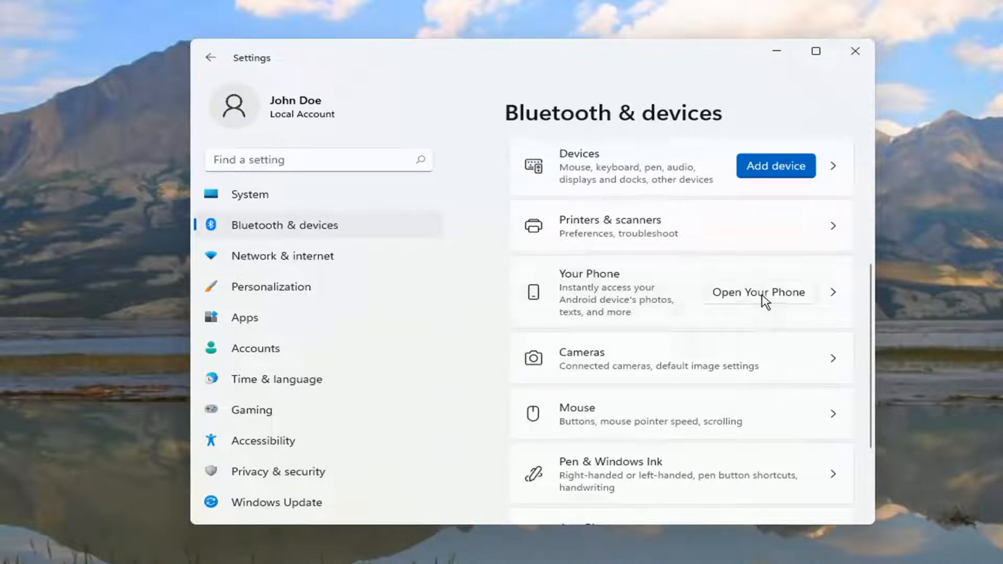
pyautogui.click(758, 292)
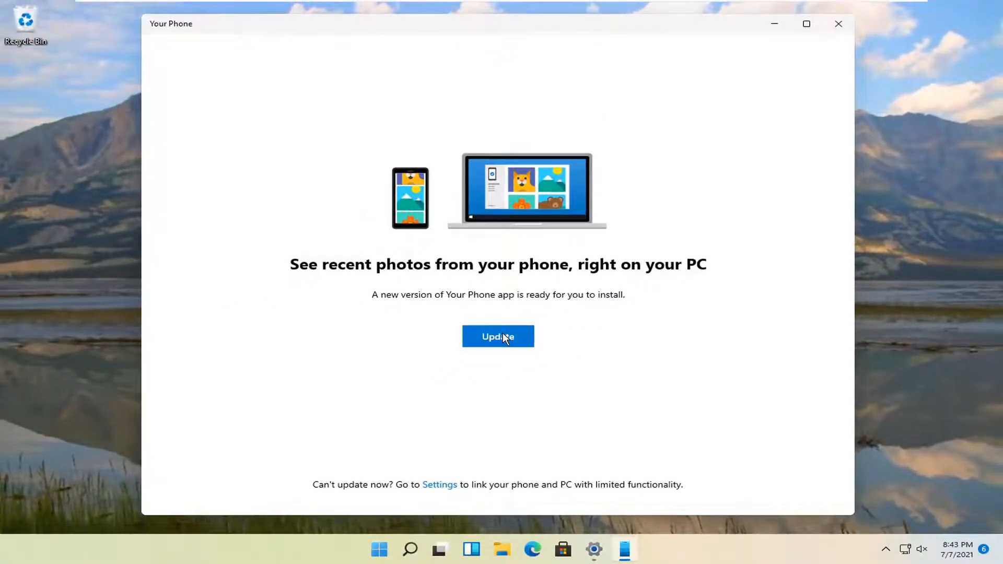
pyautogui.click(498, 336)
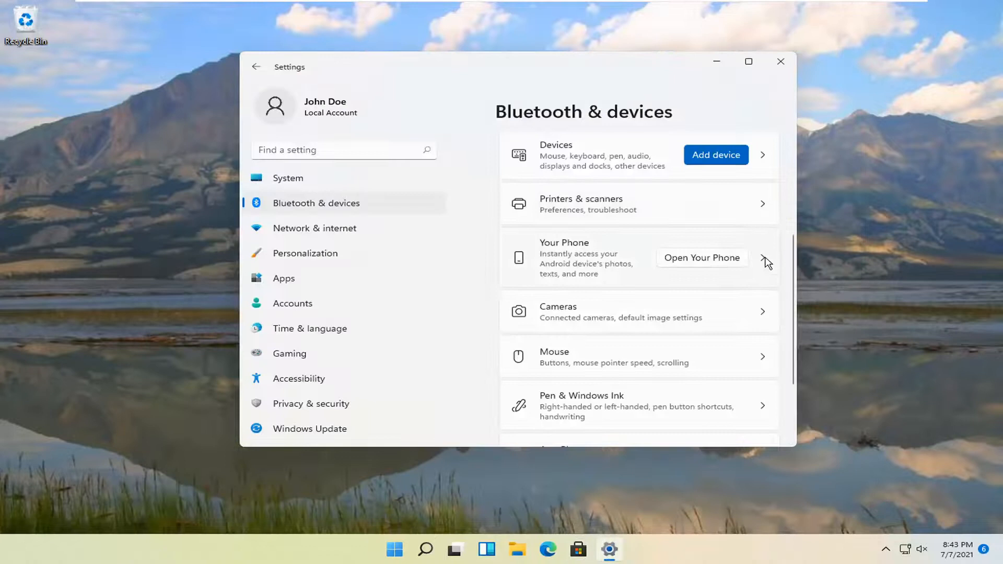
# Step: Show the Your Phone settings page, then close Settings back to the desktop
pyautogui.click(763, 260)
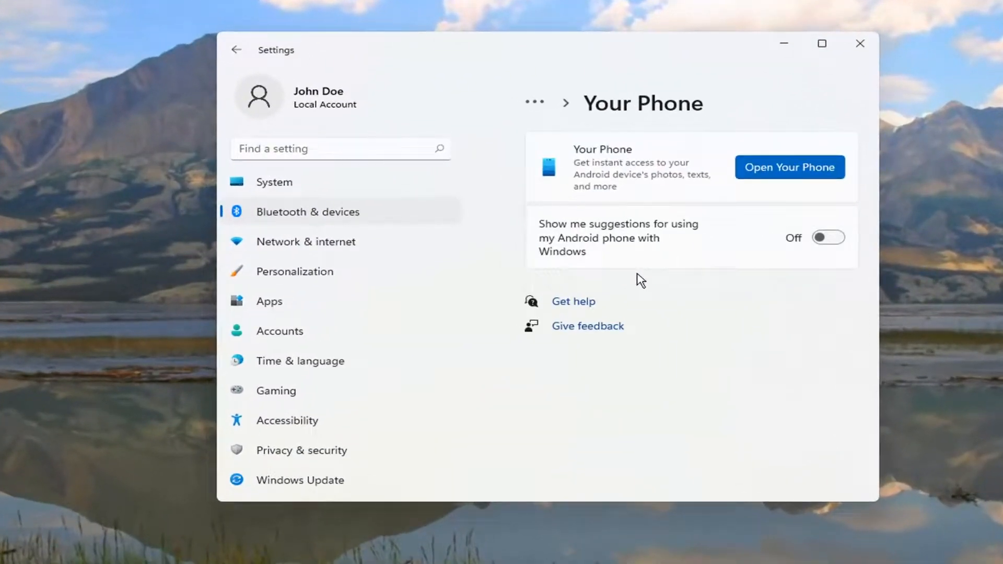
pyautogui.moveTo(729, 310)
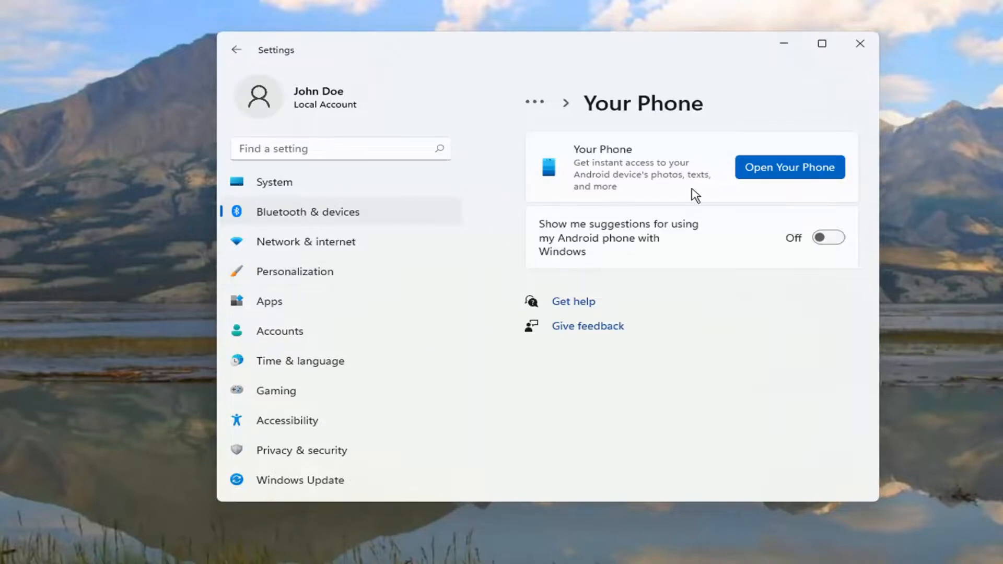
pyautogui.moveTo(370, 228)
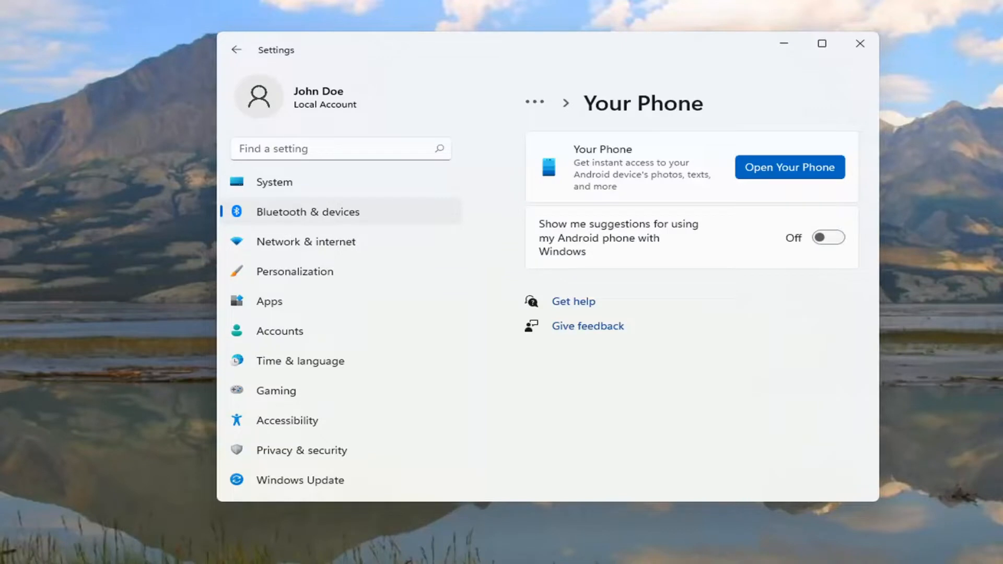
pyautogui.moveTo(731, 113)
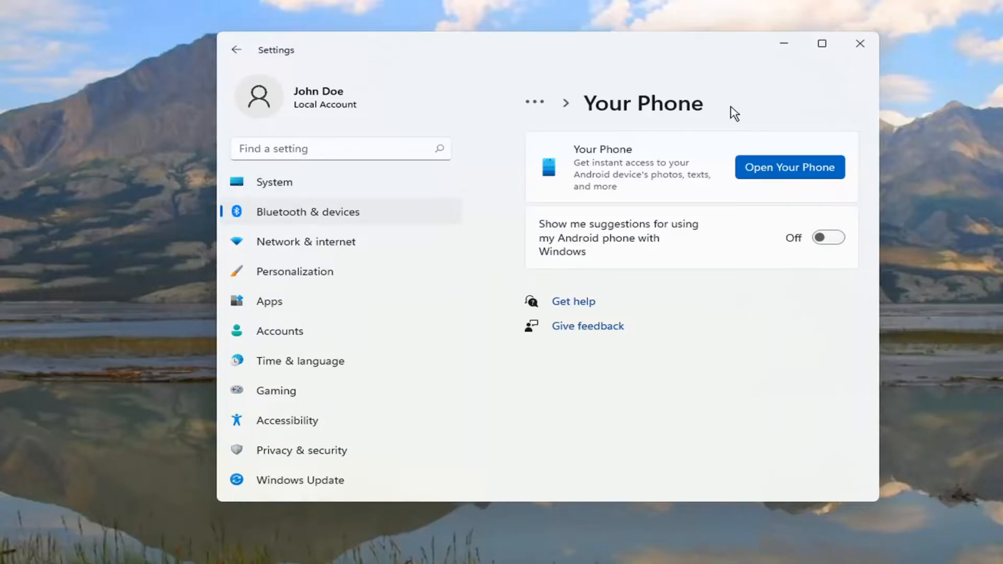
pyautogui.click(858, 44)
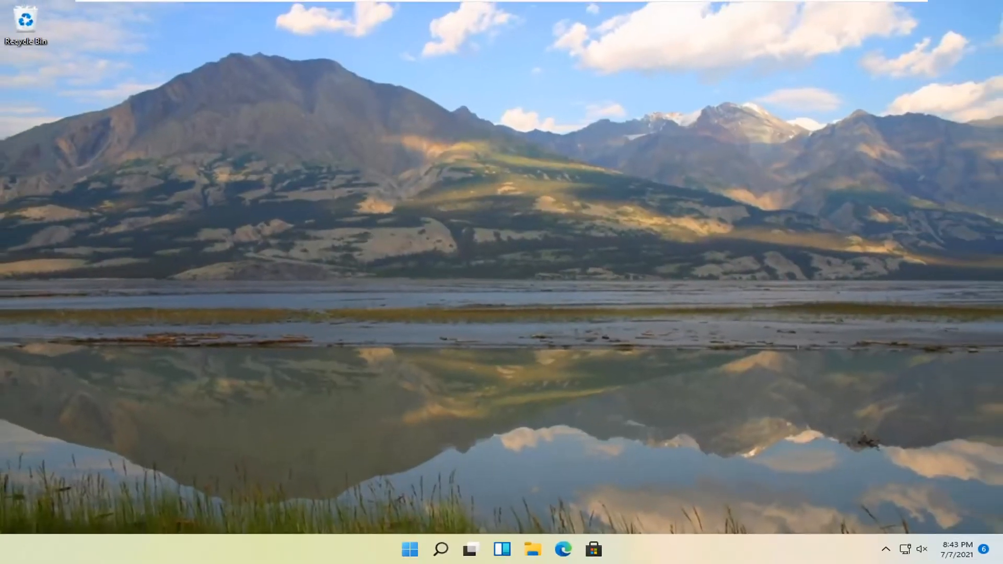